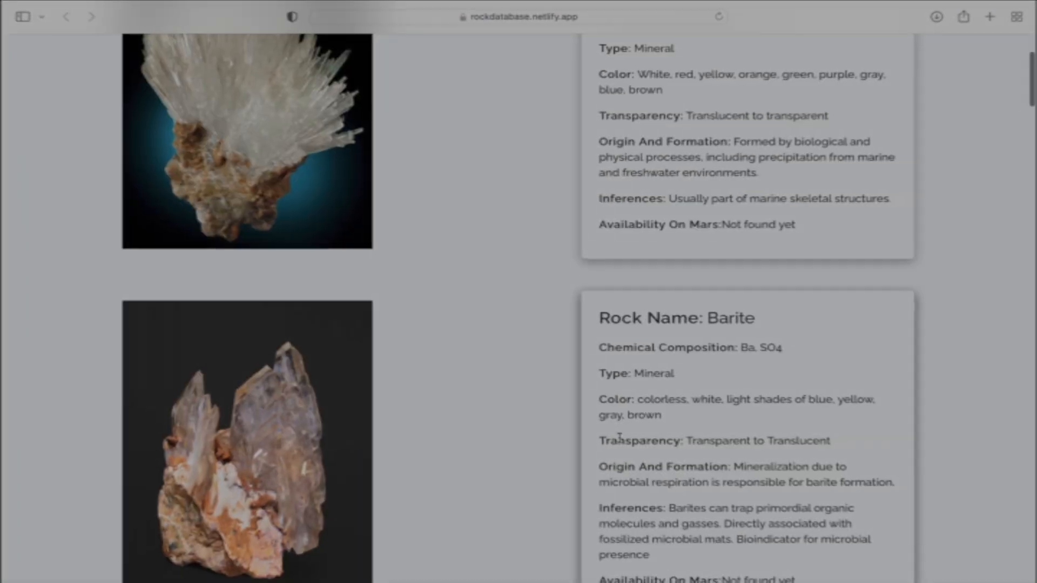
scroll(down, 3)
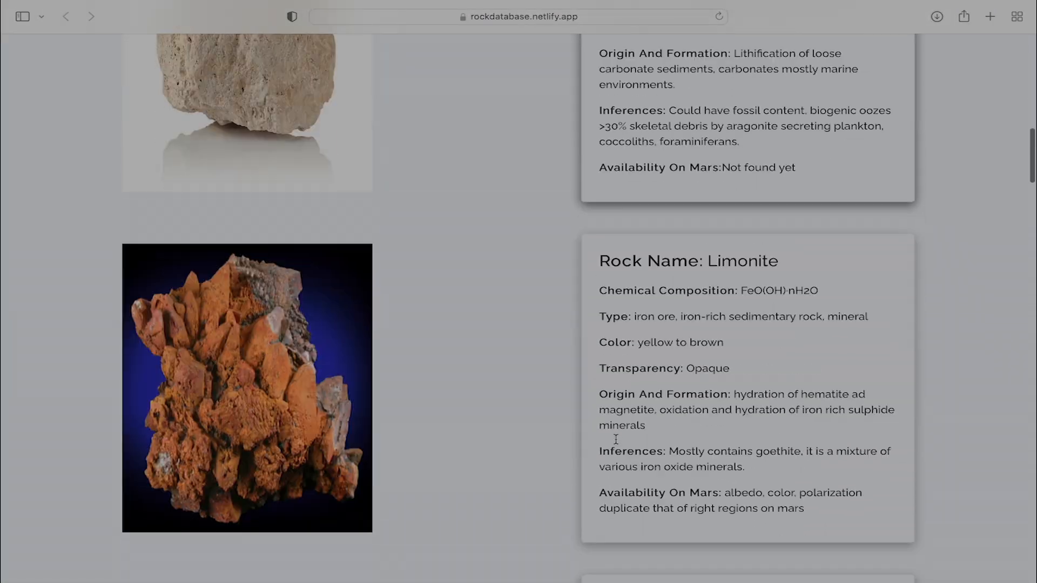
scroll(down, 3)
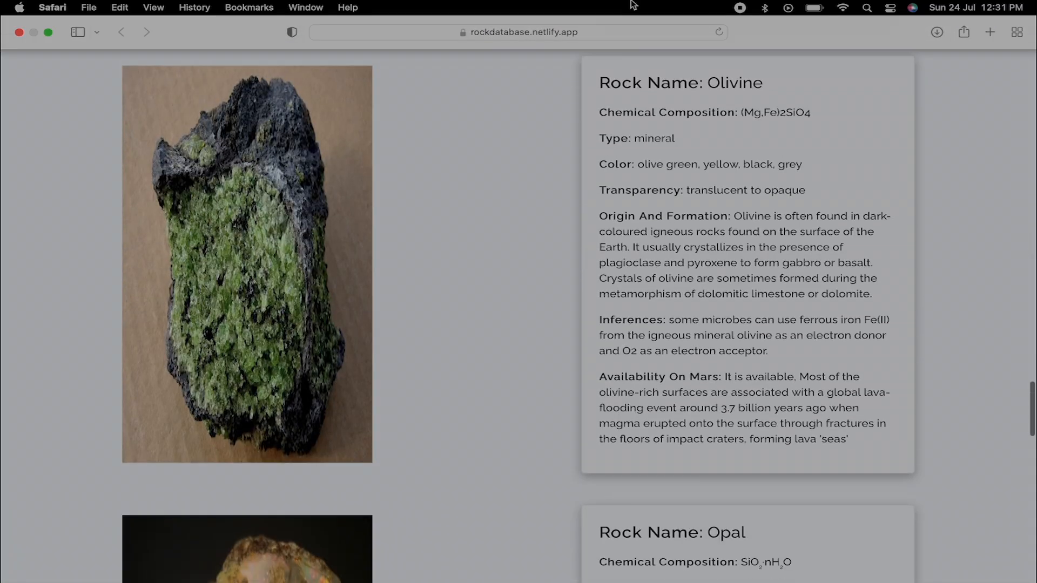